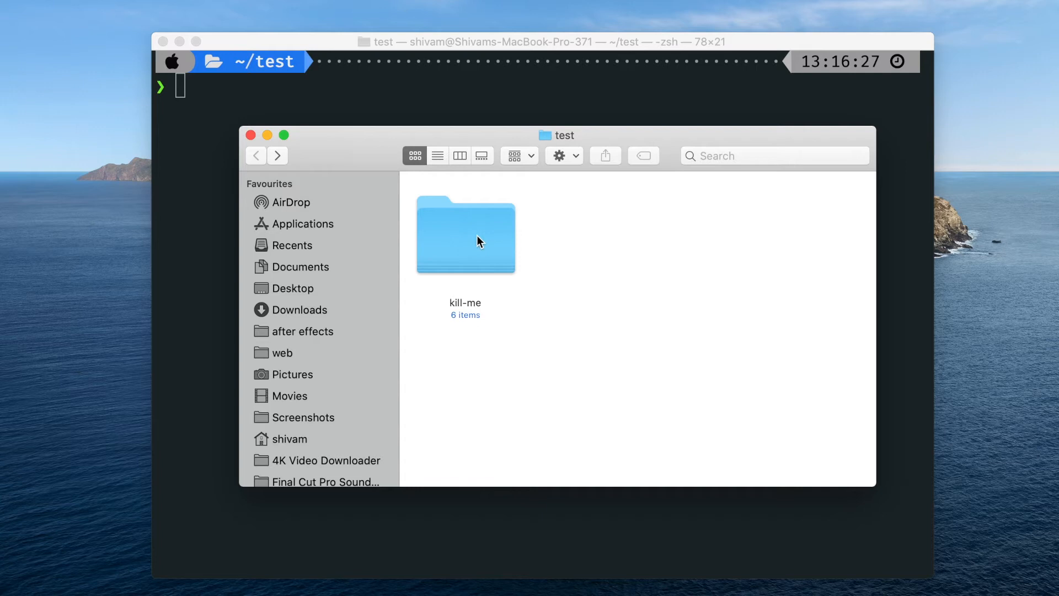
# View kill-me's six it.sucks files in Finder, then close the window to reveal the terminal.
pyautogui.doubleClick(464, 234)
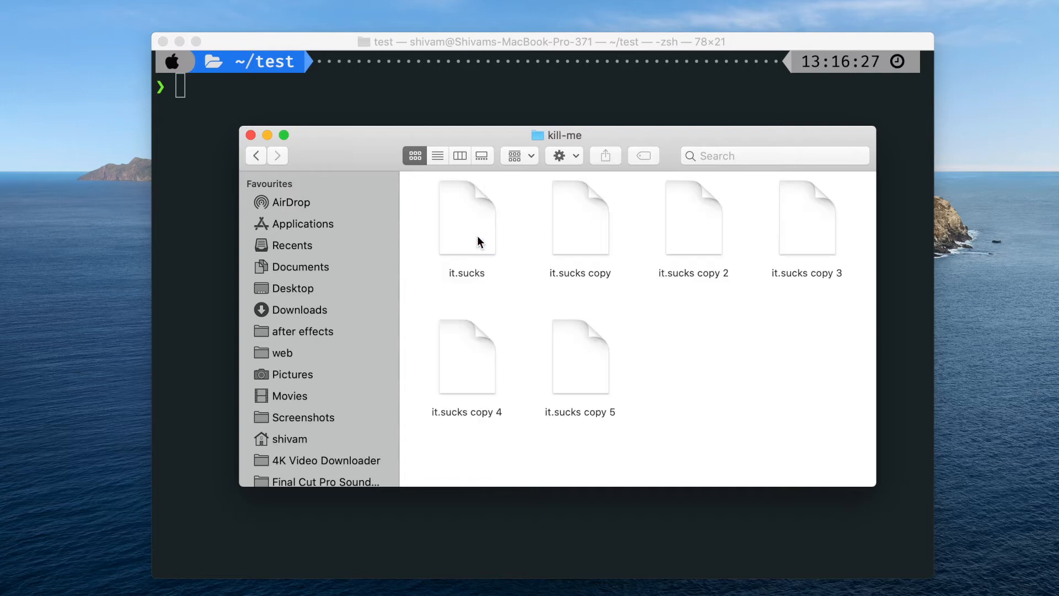
pyautogui.moveTo(424, 223)
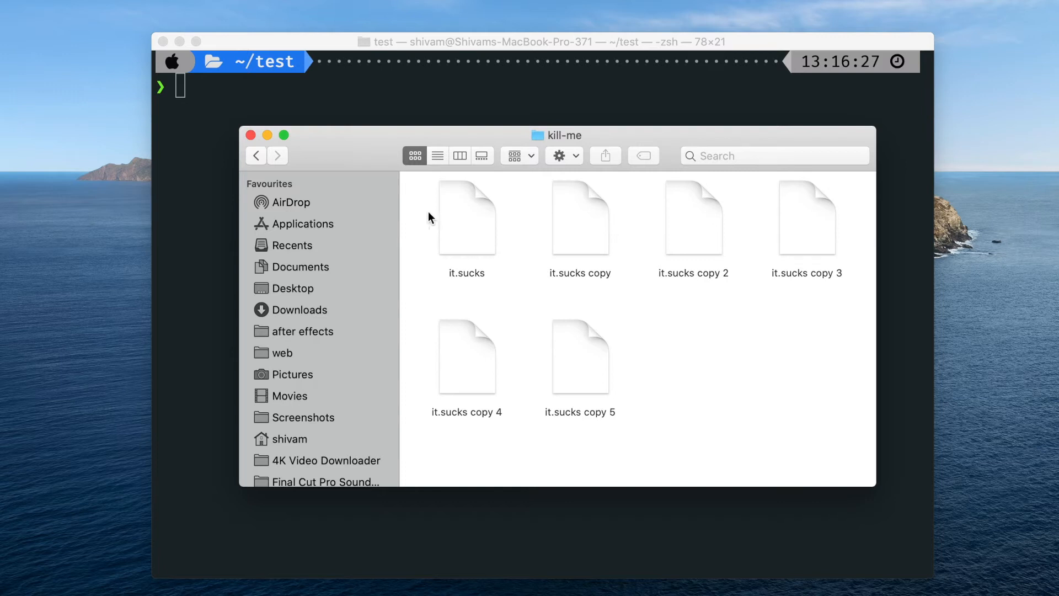
pyautogui.press('cmd+a')
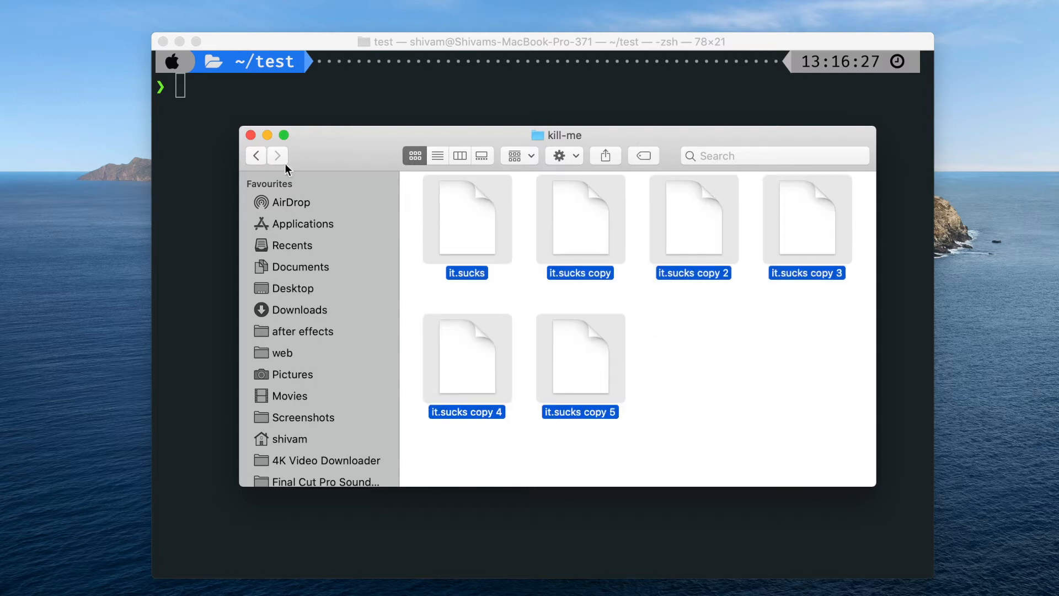
pyautogui.click(255, 155)
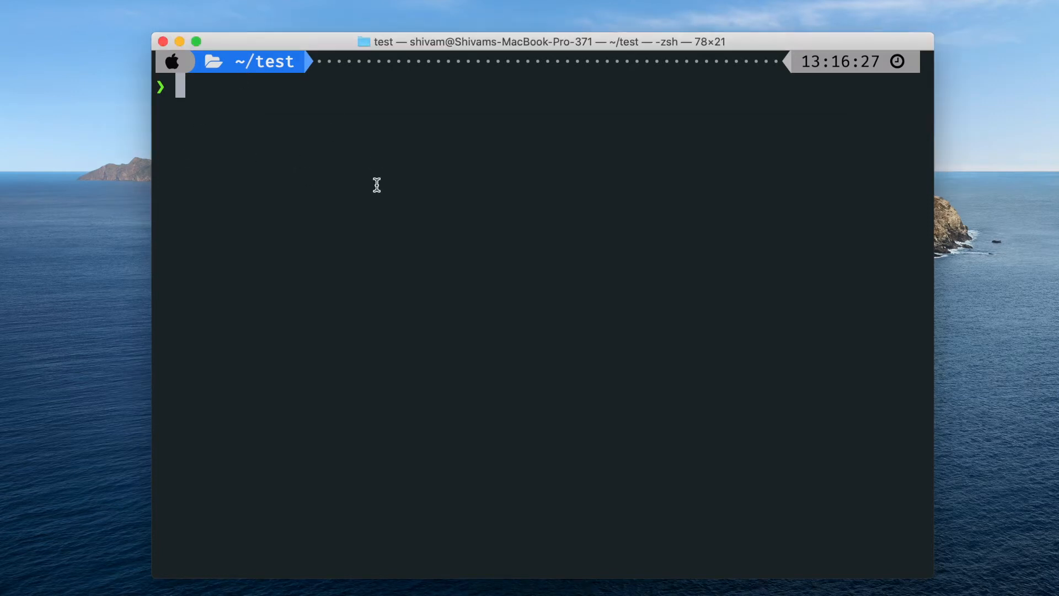
# List ~/test, then run rmdir kill-me, which fails with 'Directory not empty'.
pyautogui.write('ls')
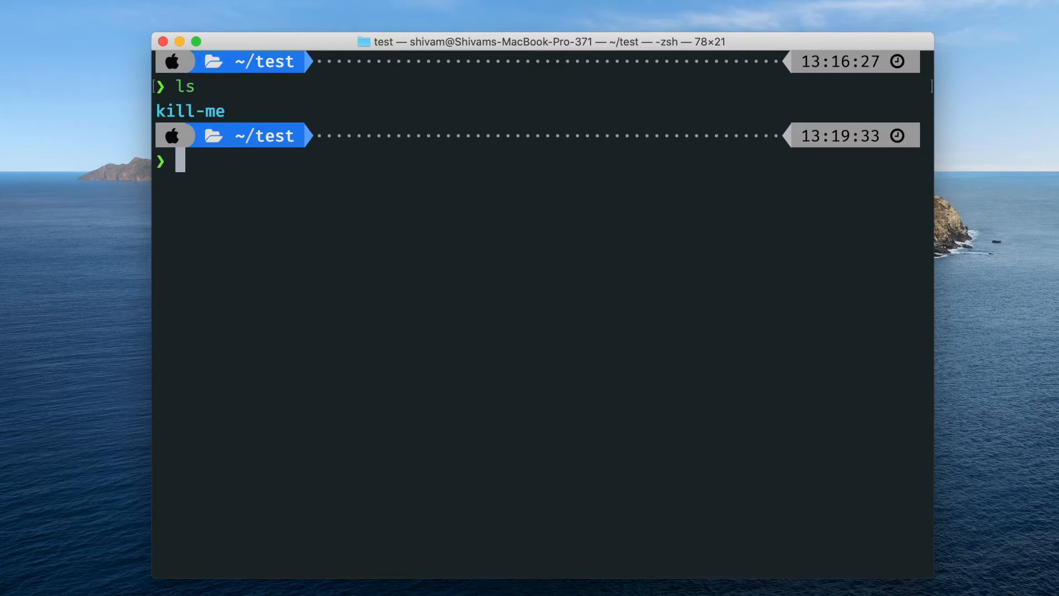
pyautogui.write('rmdir killme')
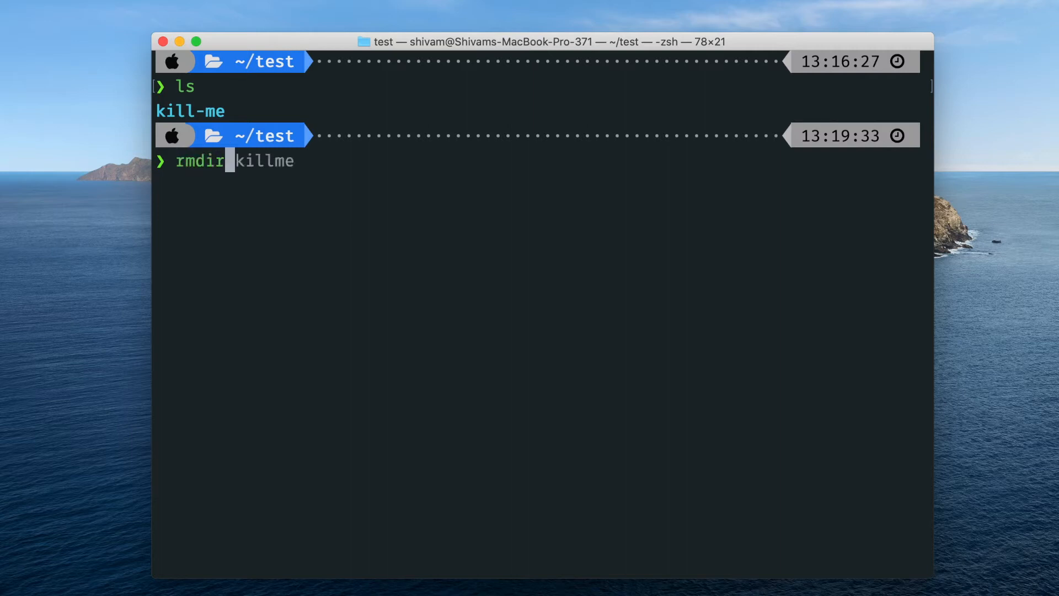
pyautogui.press('Tab')
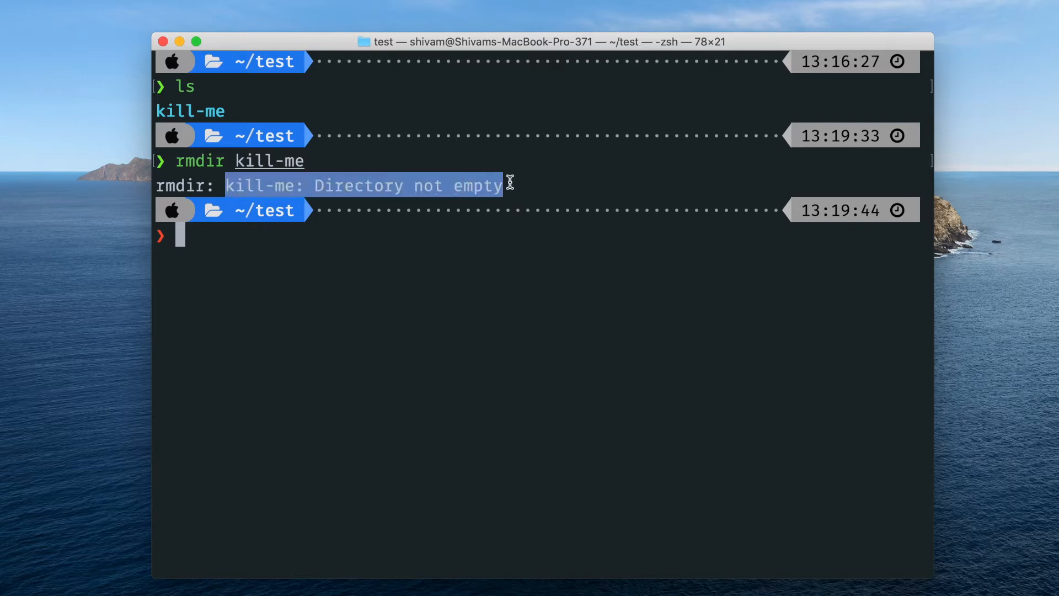
pyautogui.click(343, 255)
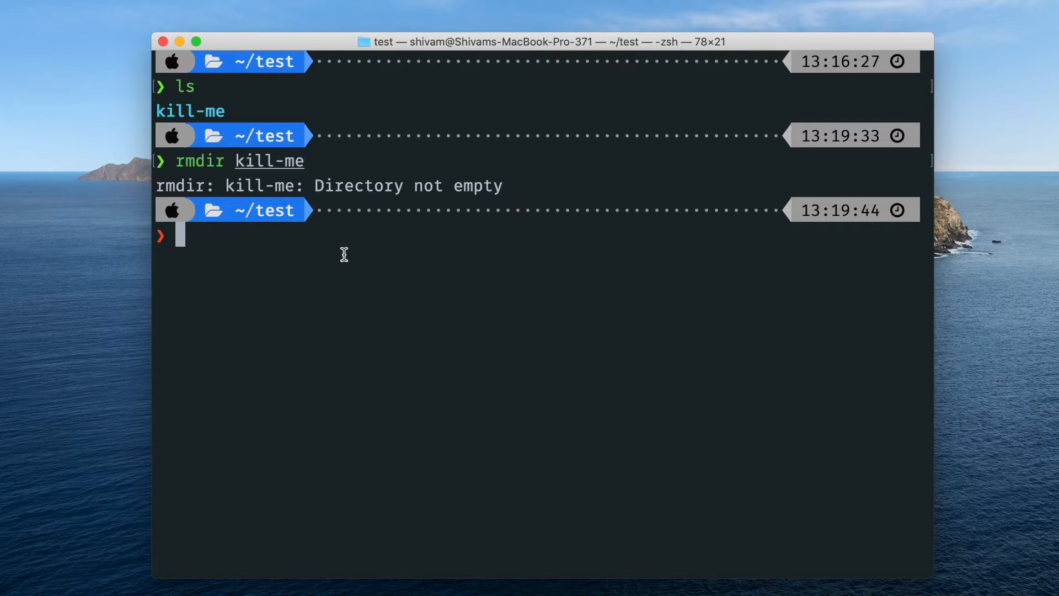
# Attempt rip kill-me/, interrupt it, abandon the pending command and clear the screen.
pyautogui.write('ripo')
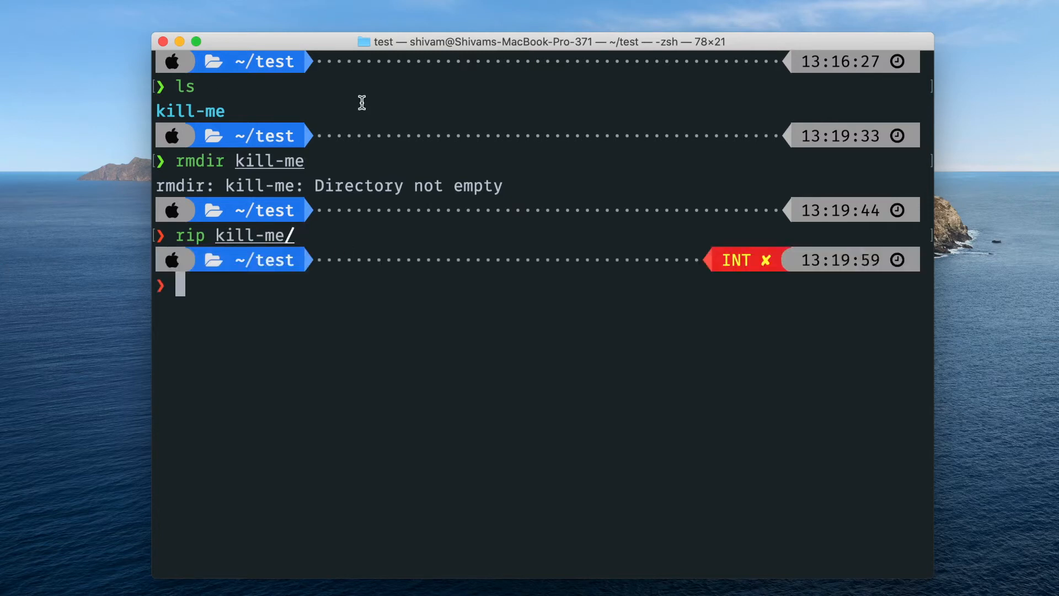
pyautogui.moveTo(627, 219)
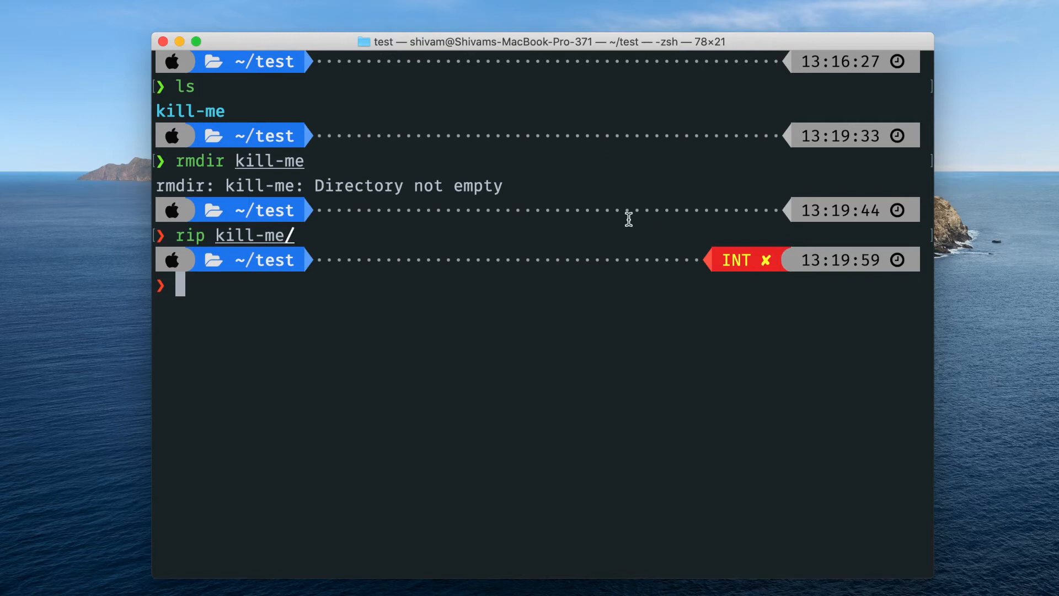
pyautogui.moveTo(740, 161)
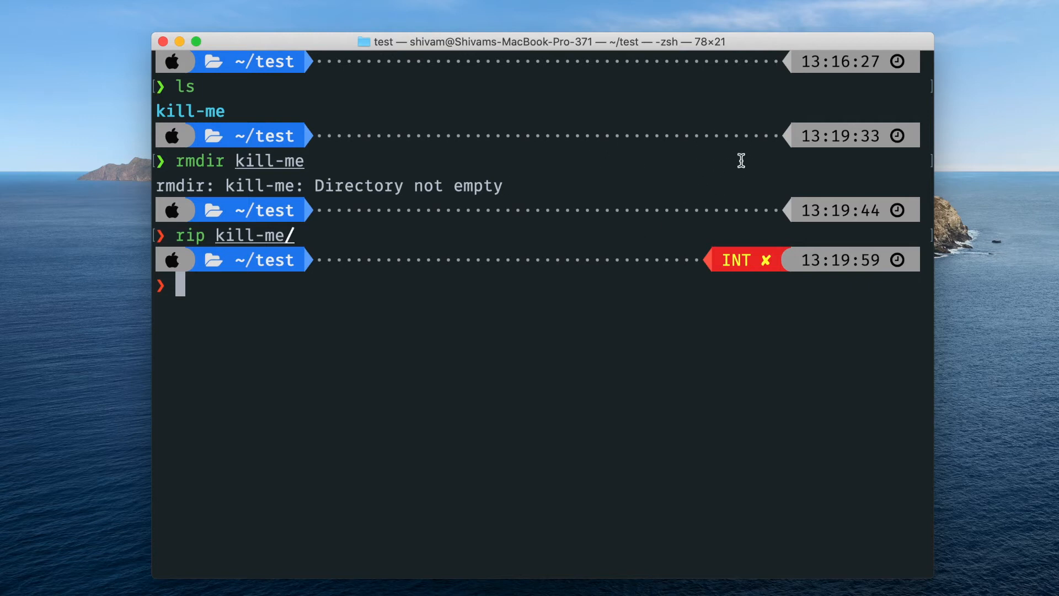
pyautogui.moveTo(739, 215)
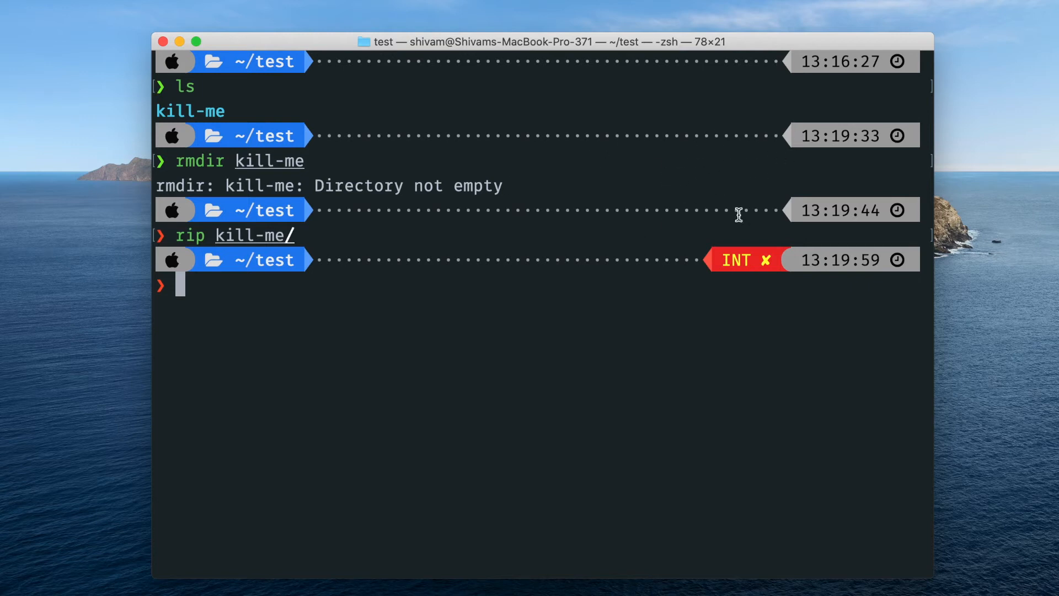
pyautogui.moveTo(898, 134)
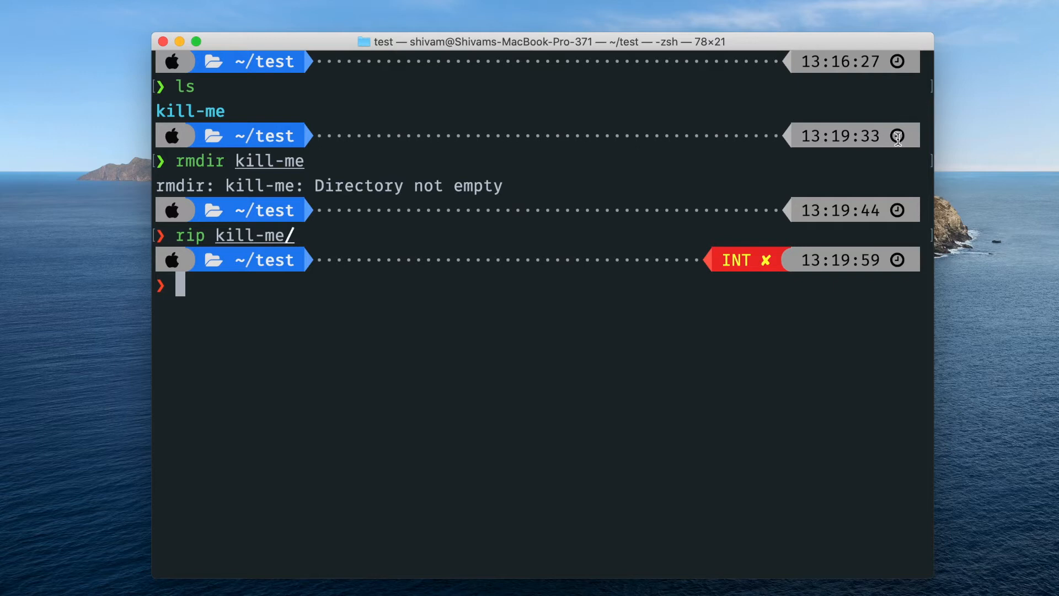
pyautogui.moveTo(300, 293)
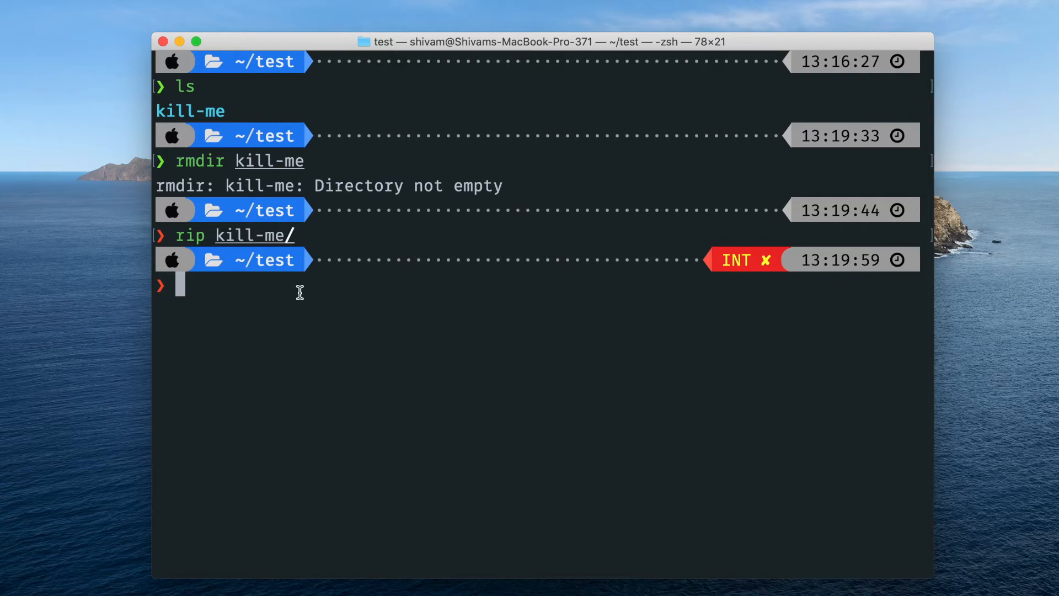
pyautogui.write('rmdir kill-me')
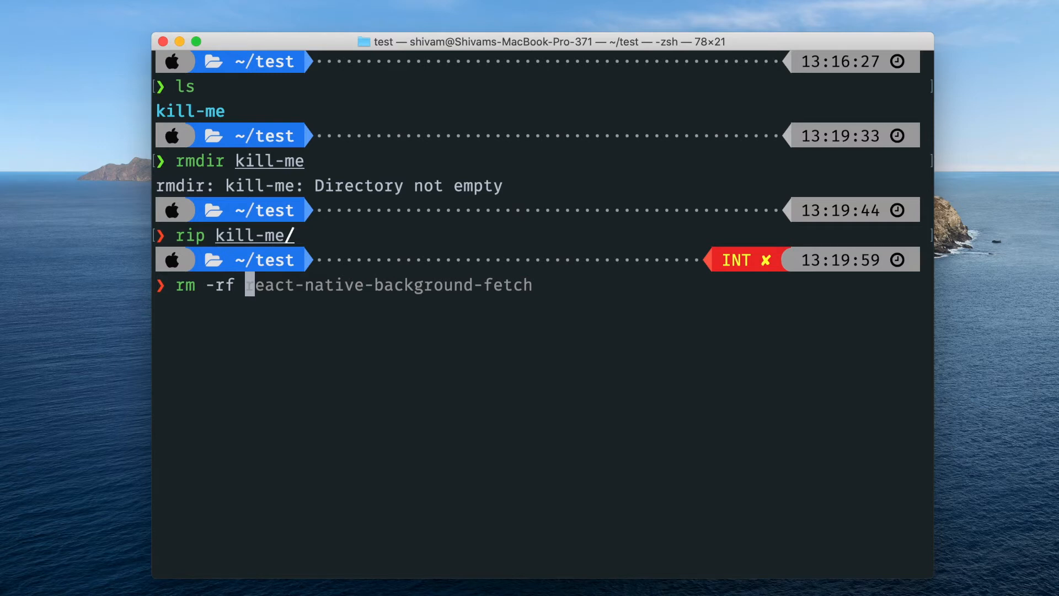
pyautogui.press('ctrl+l')
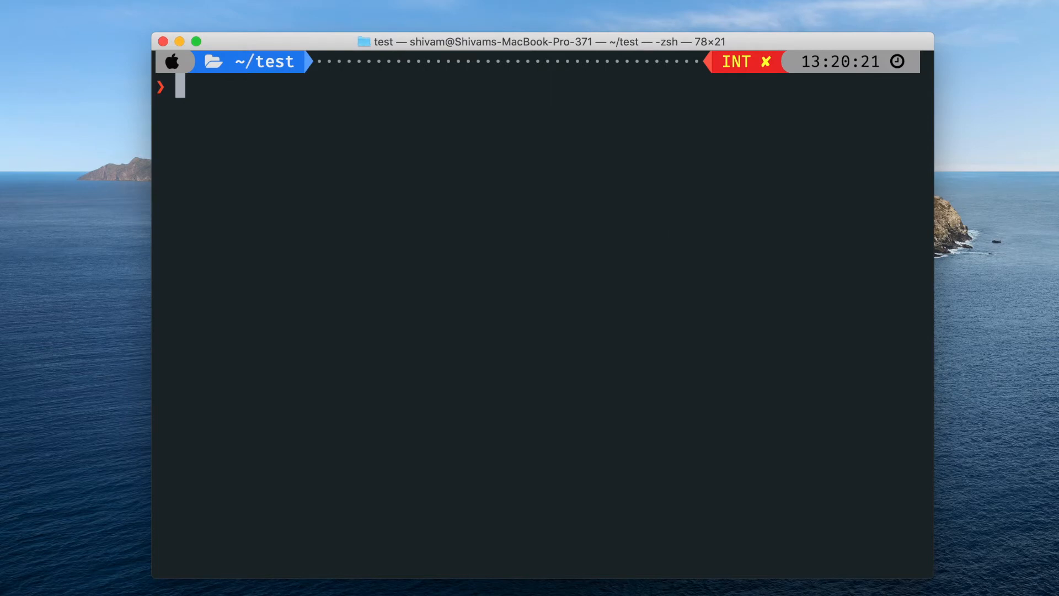
# Run echo $SHELL and confirm the shell is /bin/zsh.
pyautogui.write('echo $SHELL')
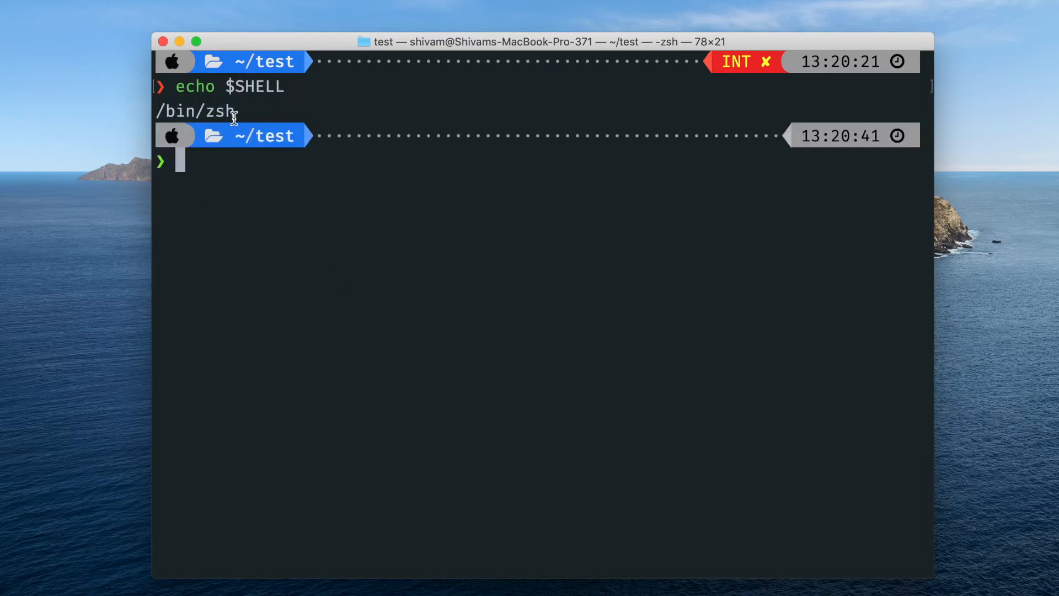
pyautogui.doubleClick(219, 110)
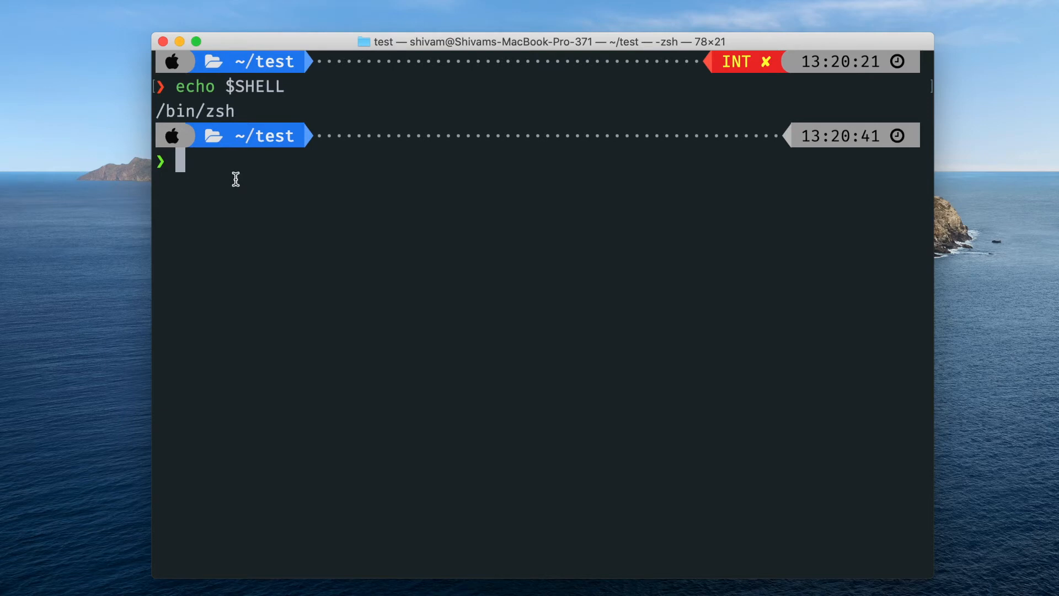
# Compose echo "alias rip='rm -rf'" >> ~/.zshrc, correcting the target from ~/.bashrc to ~/.zshrc.
pyautogui.write('echo $SHELL')
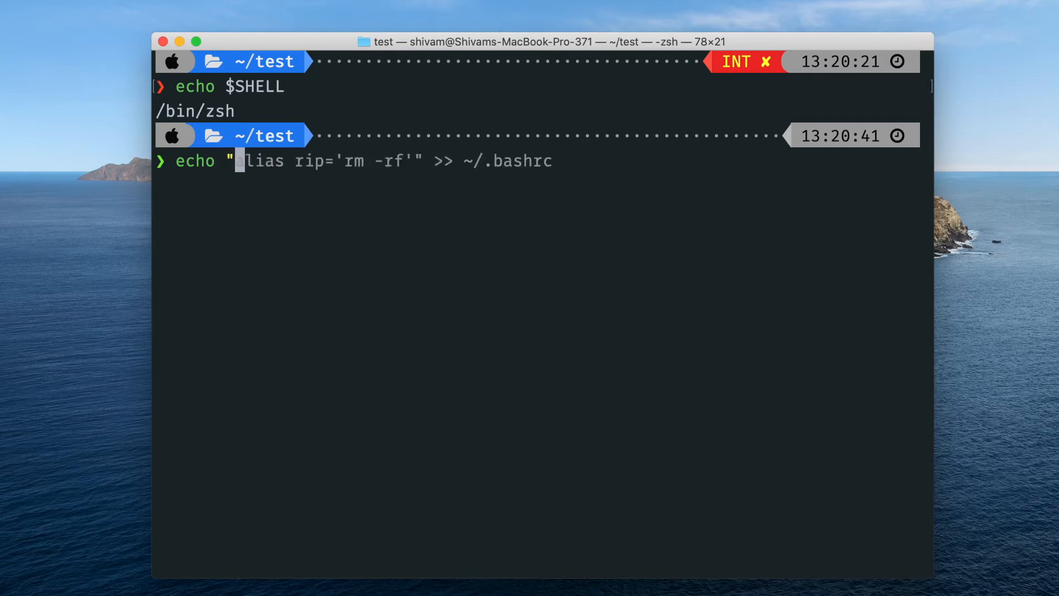
pyautogui.moveTo(220, 181)
pyautogui.write('alias rip=\'rm -rf\'" >> ~/.bashrc')
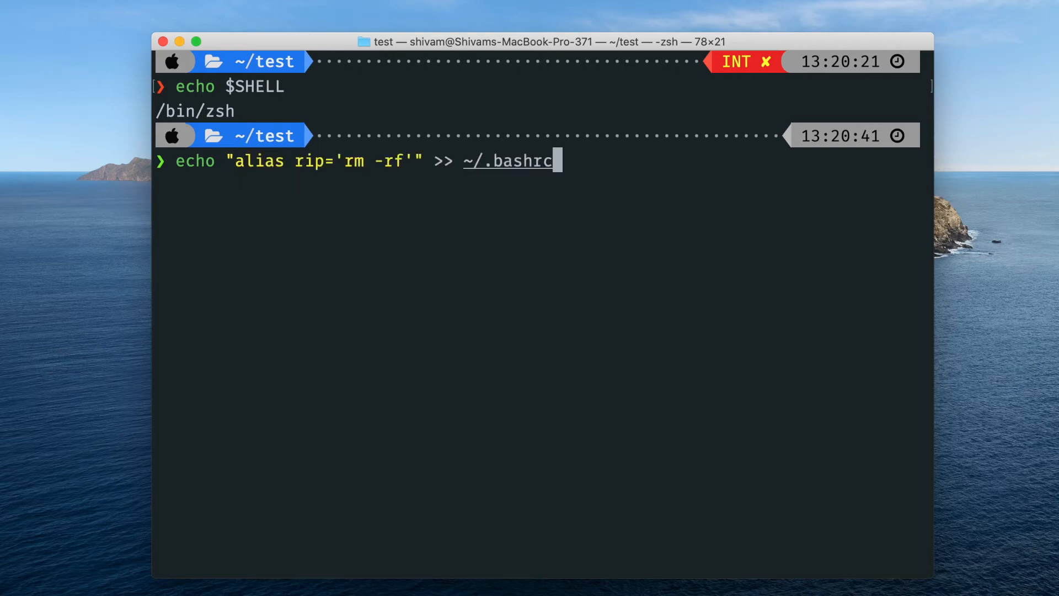
pyautogui.doubleClick(302, 161)
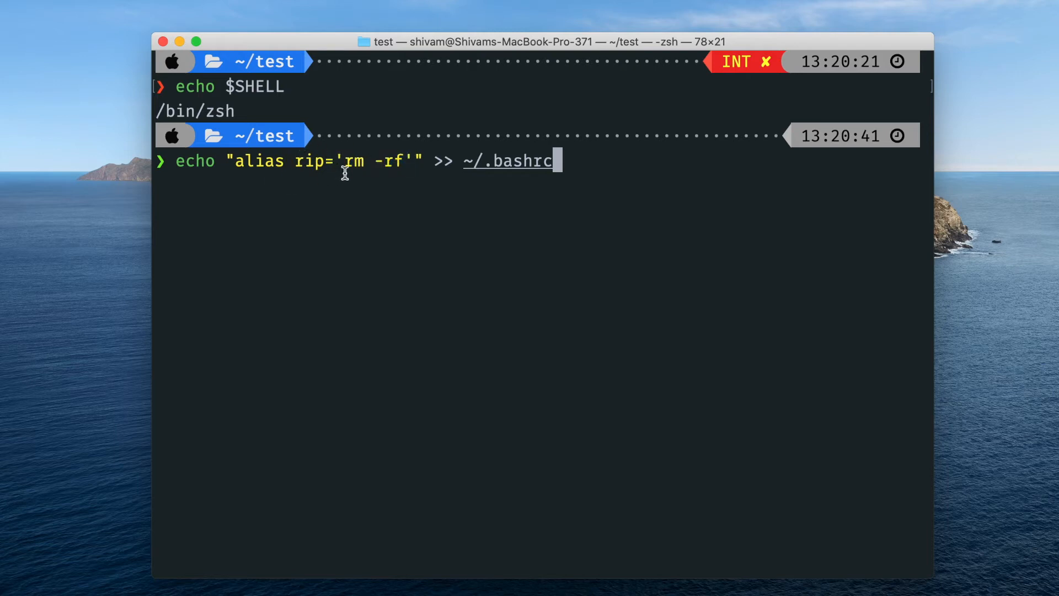
pyautogui.doubleClick(349, 162)
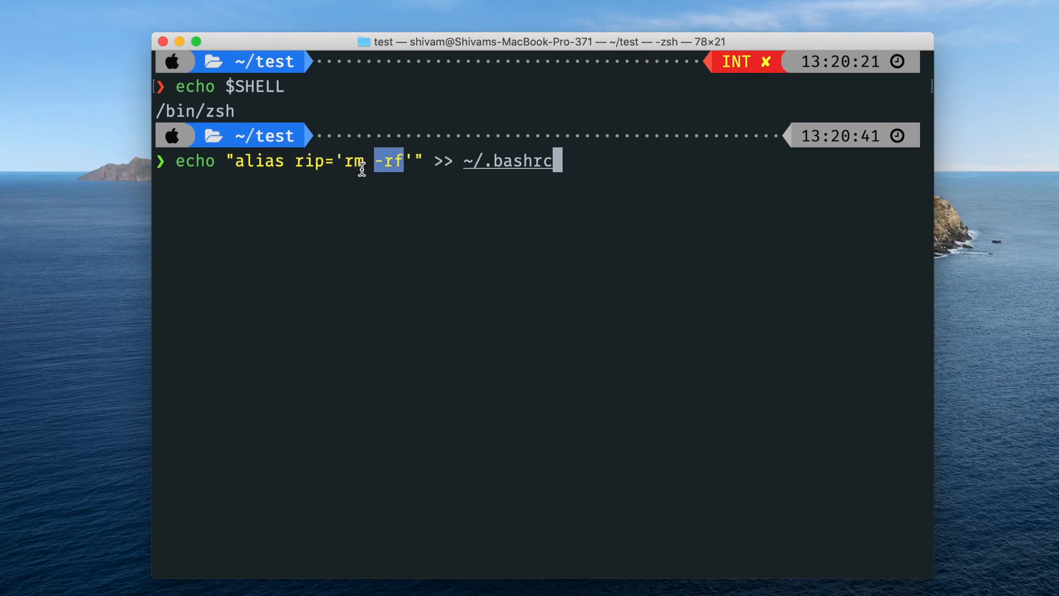
pyautogui.moveTo(234, 161)
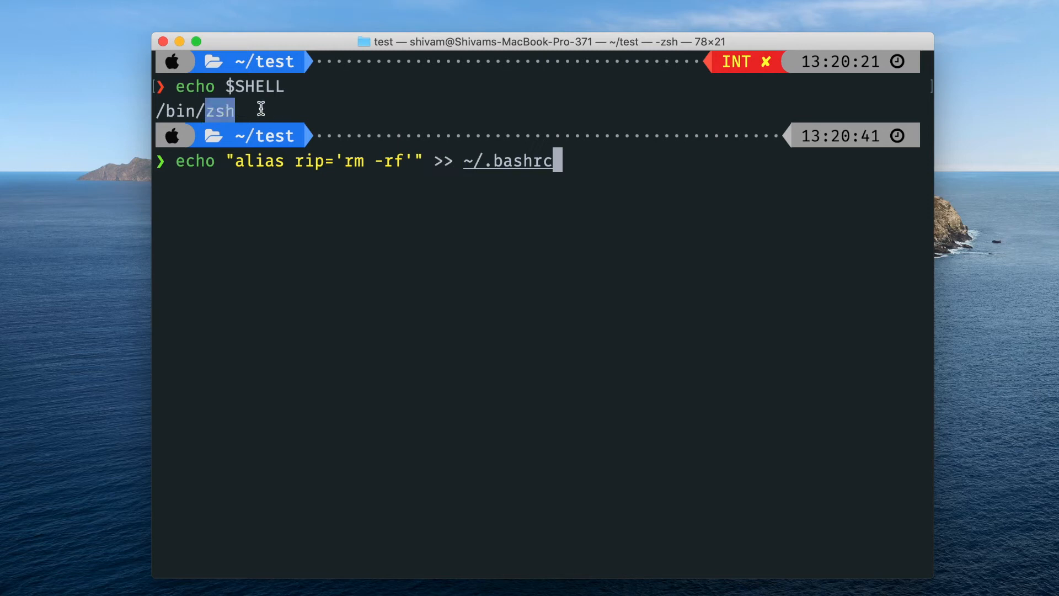
pyautogui.doubleClick(519, 161)
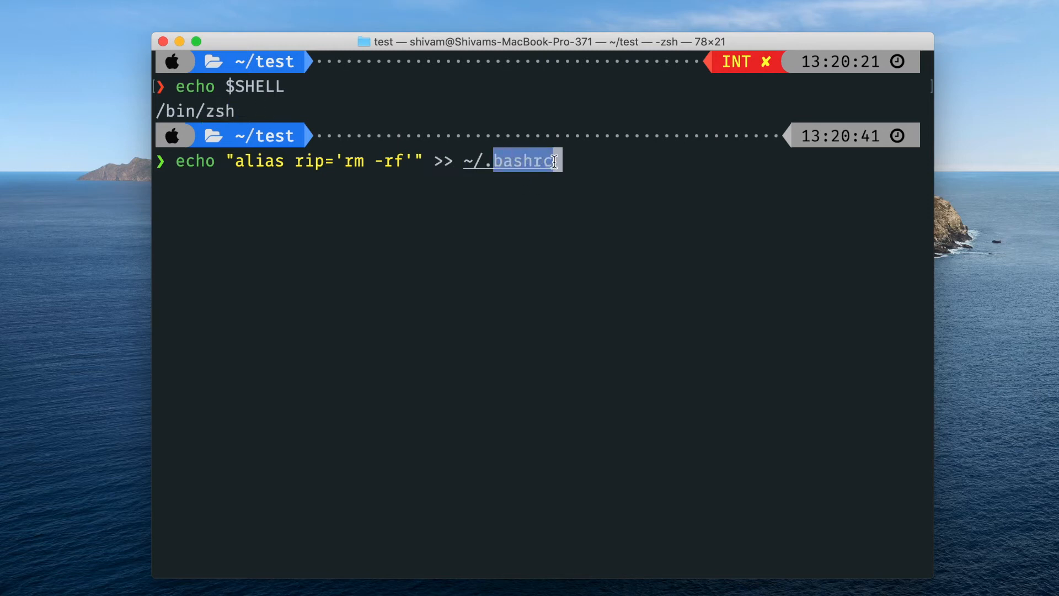
pyautogui.press('Backspace')
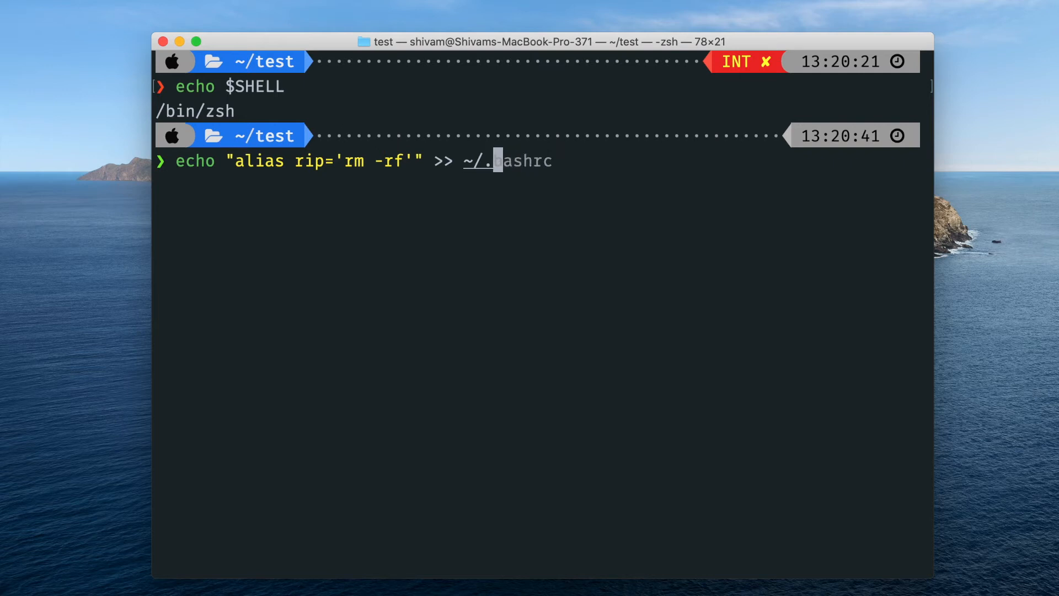
pyautogui.write('zshrc')
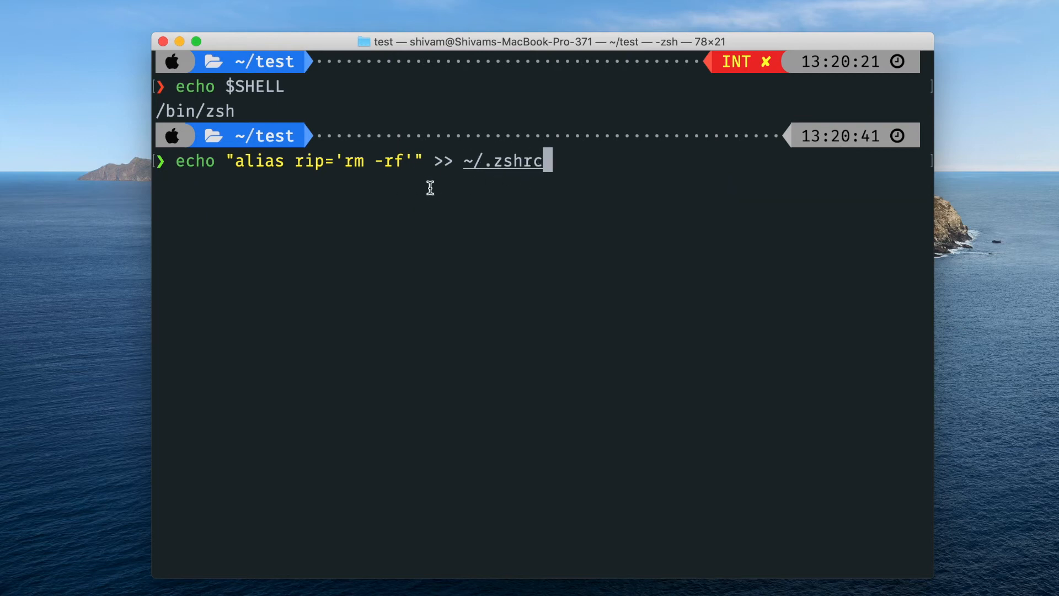
pyautogui.moveTo(554, 162)
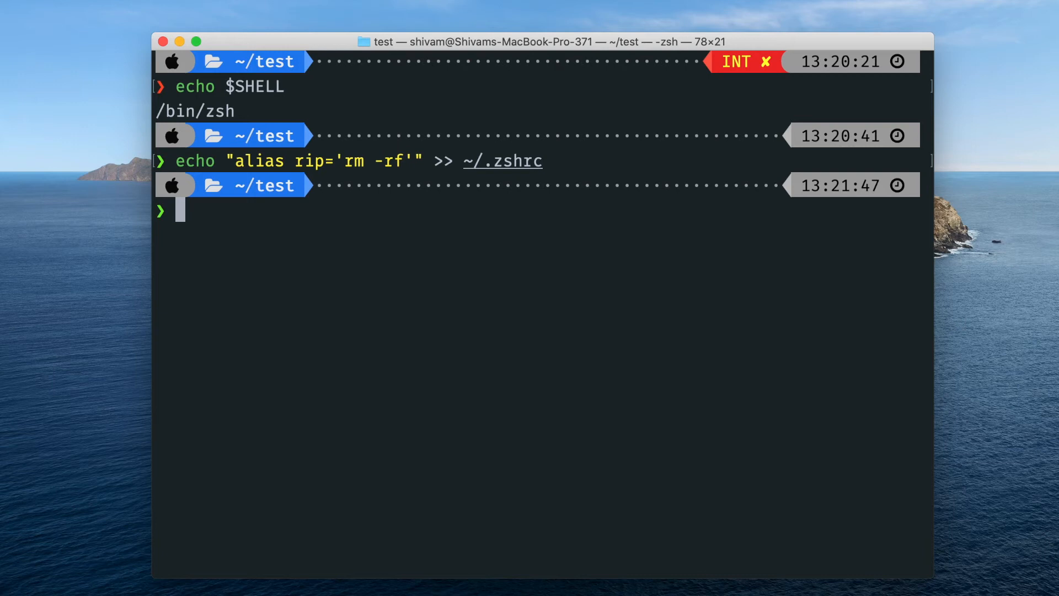
pyautogui.write('vim test.cpp')
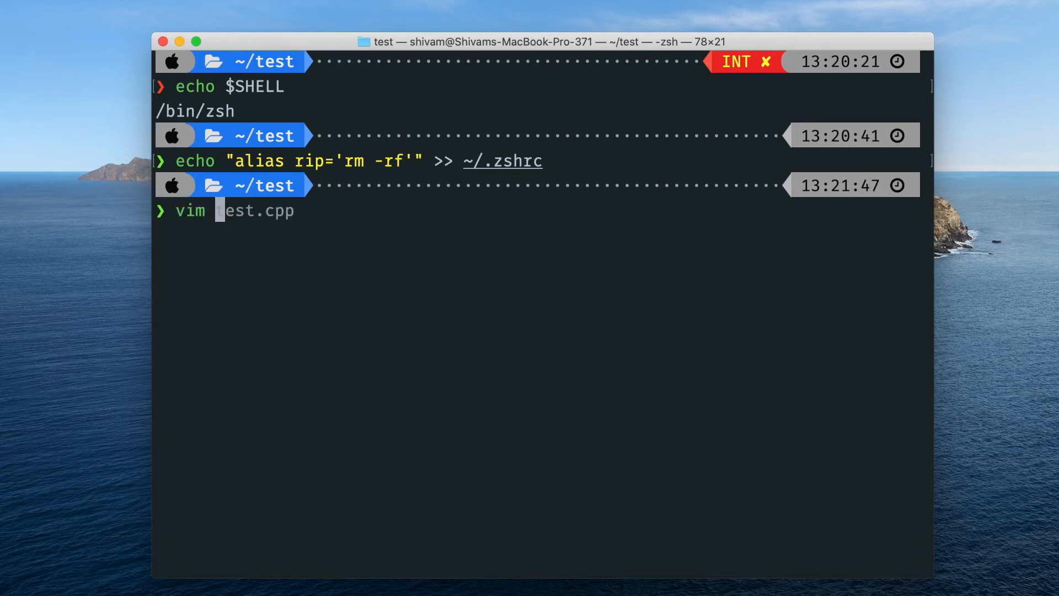
pyautogui.write('~/.zshrc')
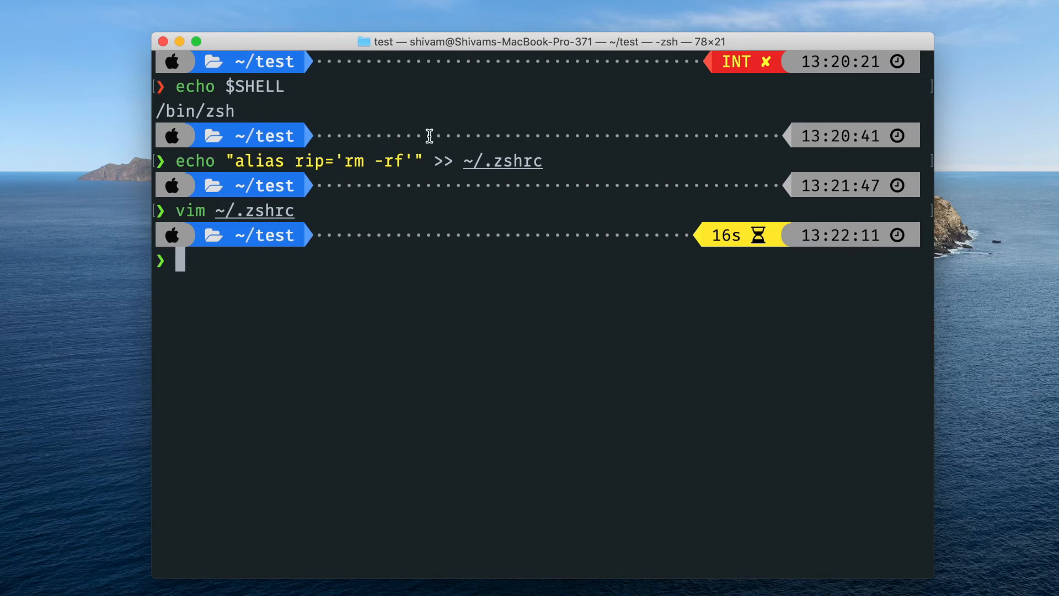
pyautogui.moveTo(299, 258)
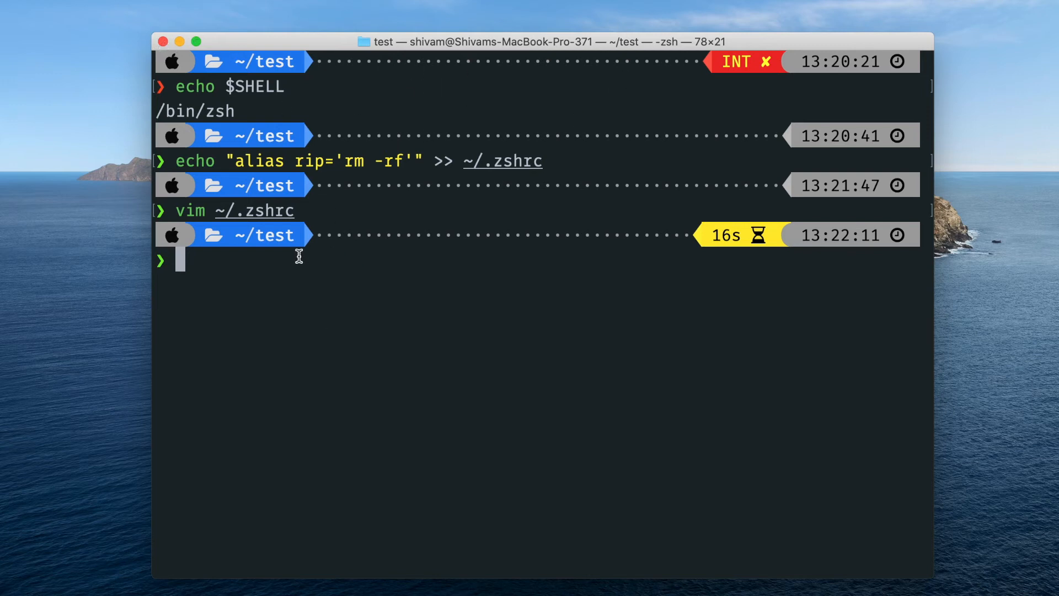
# Reload ~/.zshrc with source, then run rip kill-me to delete the folder.
pyautogui.write('source ~/.zshrc')
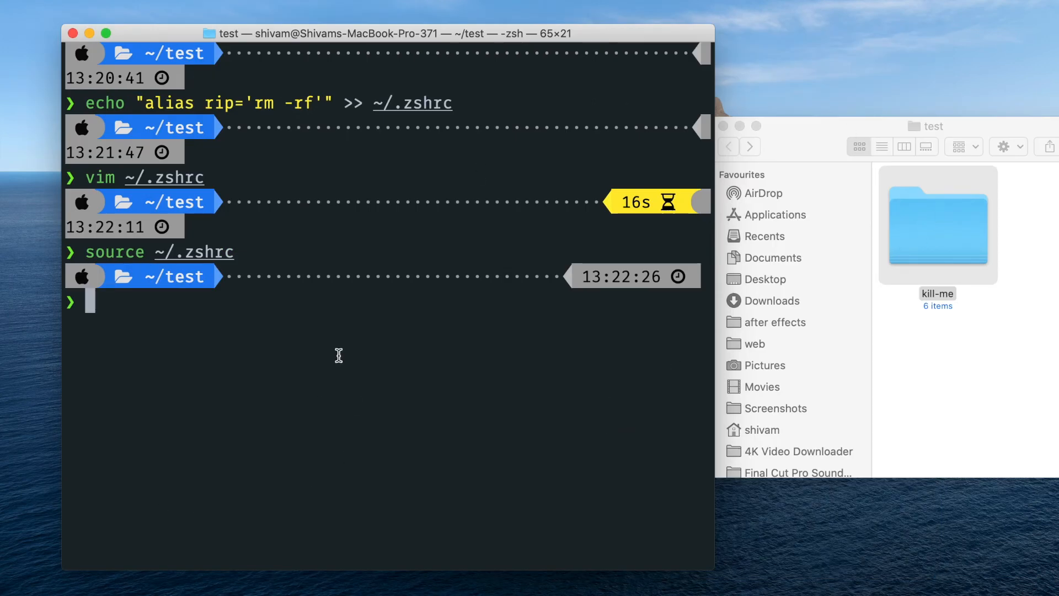
pyautogui.write('rm test')
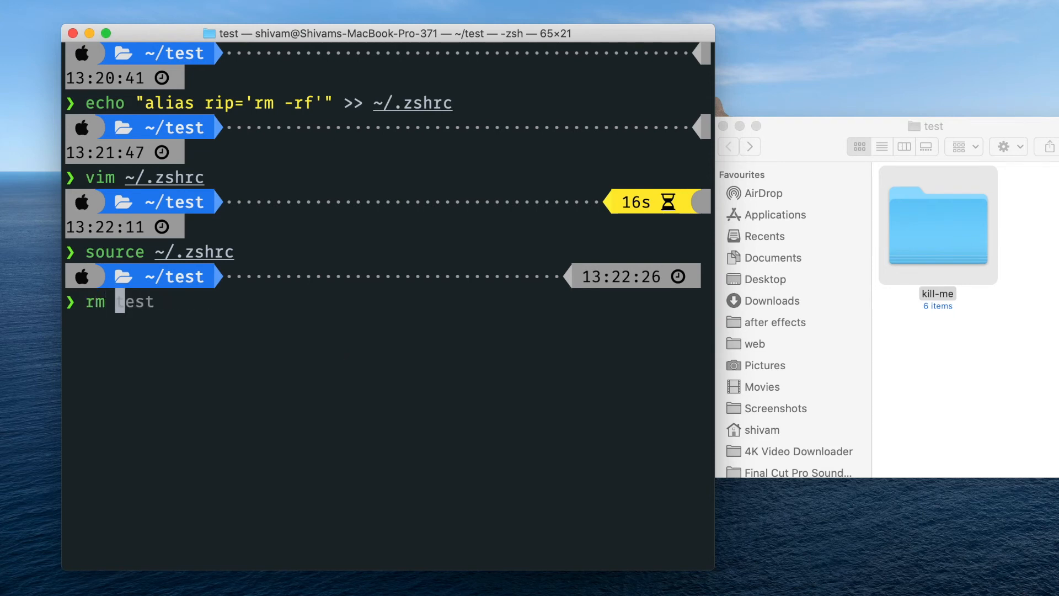
pyautogui.write('rip killme')
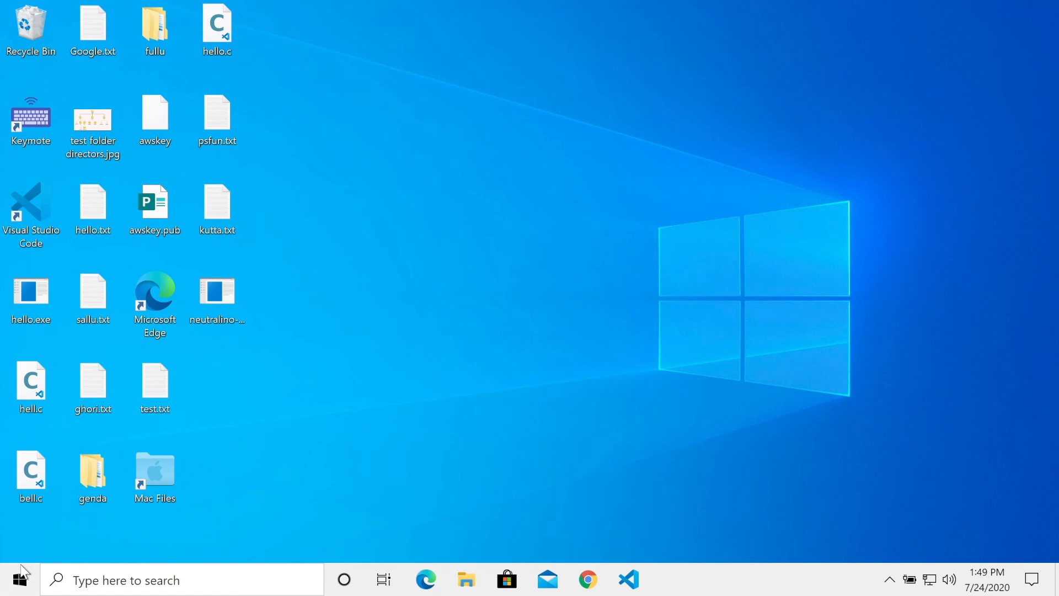
# Launch Windows PowerShell (Admin) from the Start menu and approve the UAC prompt.
pyautogui.rightClick(15, 579)
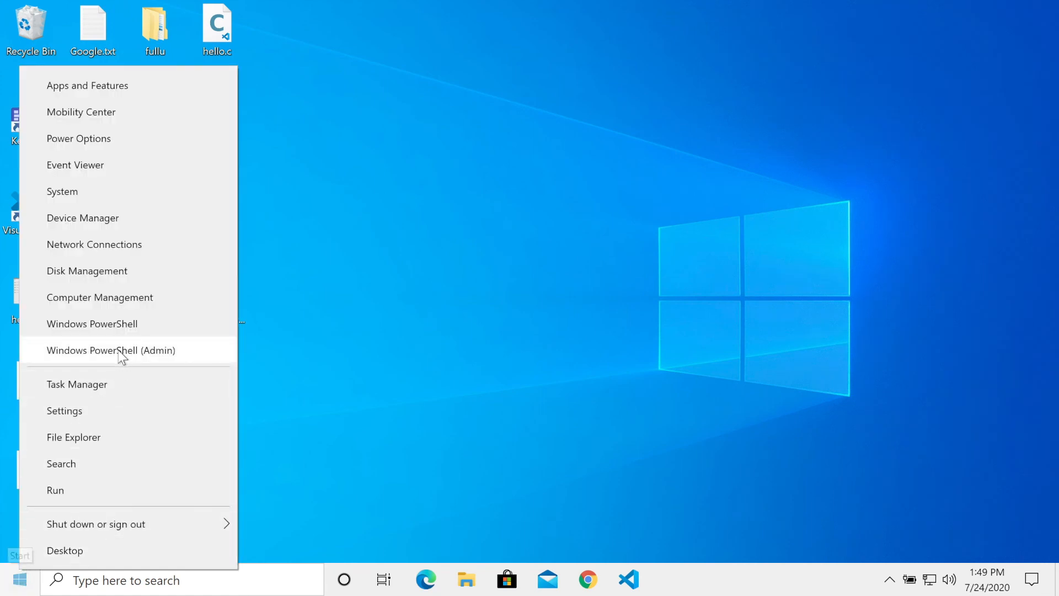
pyautogui.click(111, 350)
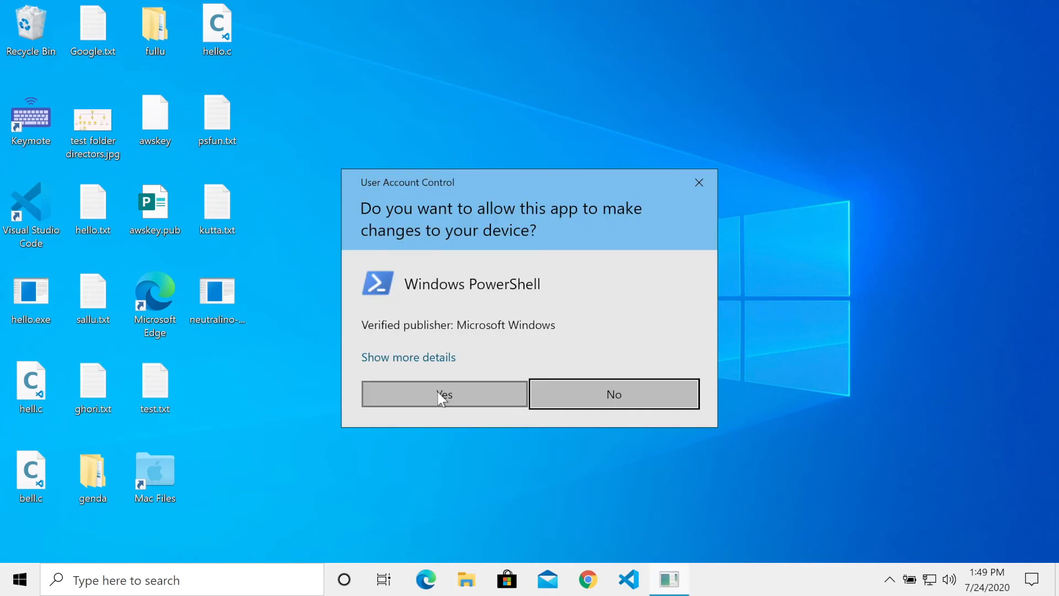
pyautogui.click(443, 394)
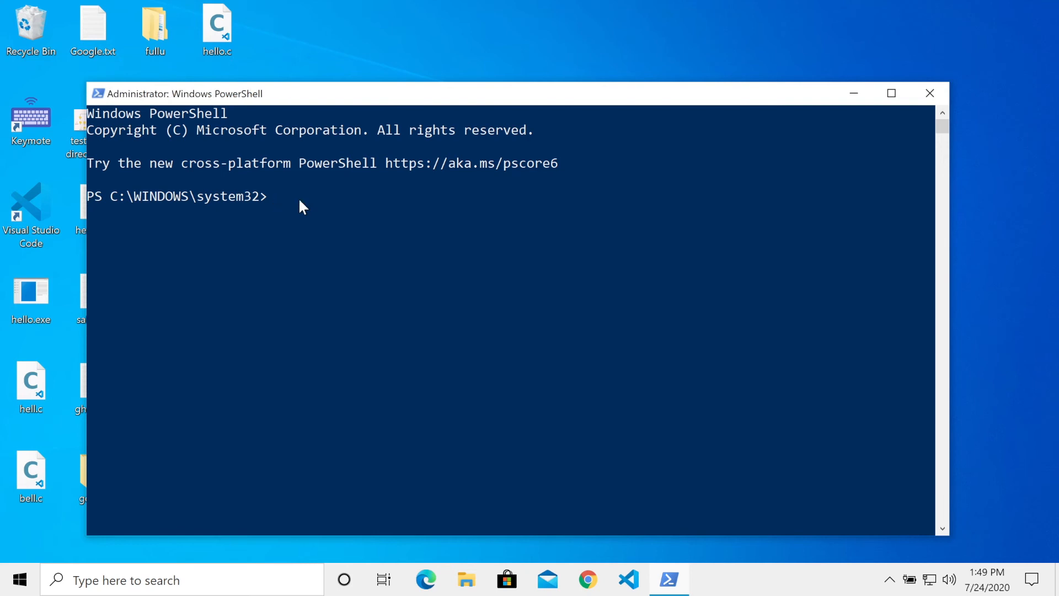
# Open $PROFILE in Notepad and add a rip function running Remove-Item -r "$path".
pyautogui.write('notepad')
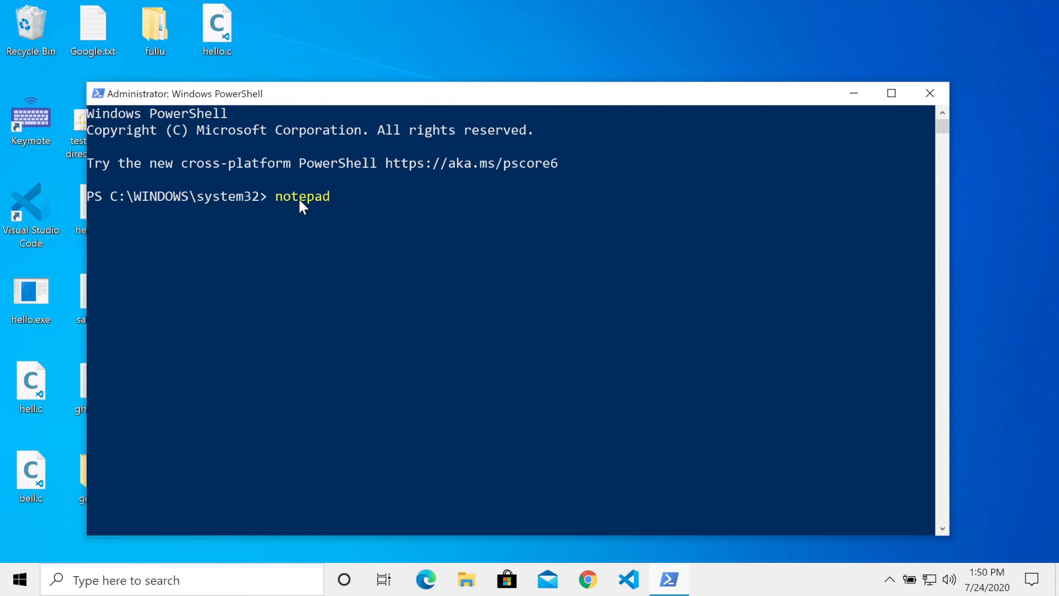
pyautogui.write('$PR')
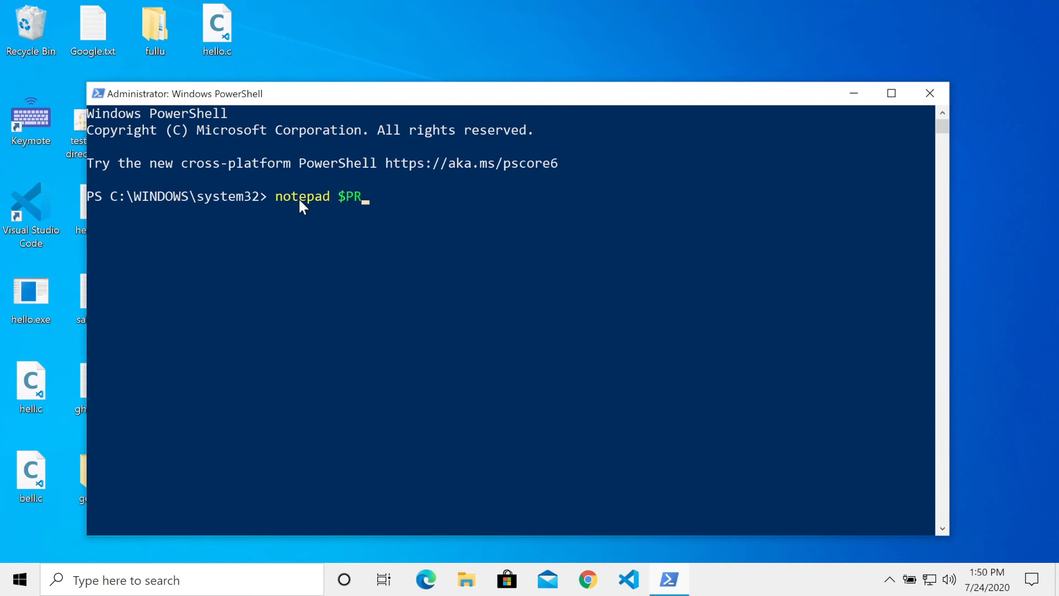
pyautogui.write('OFILE')
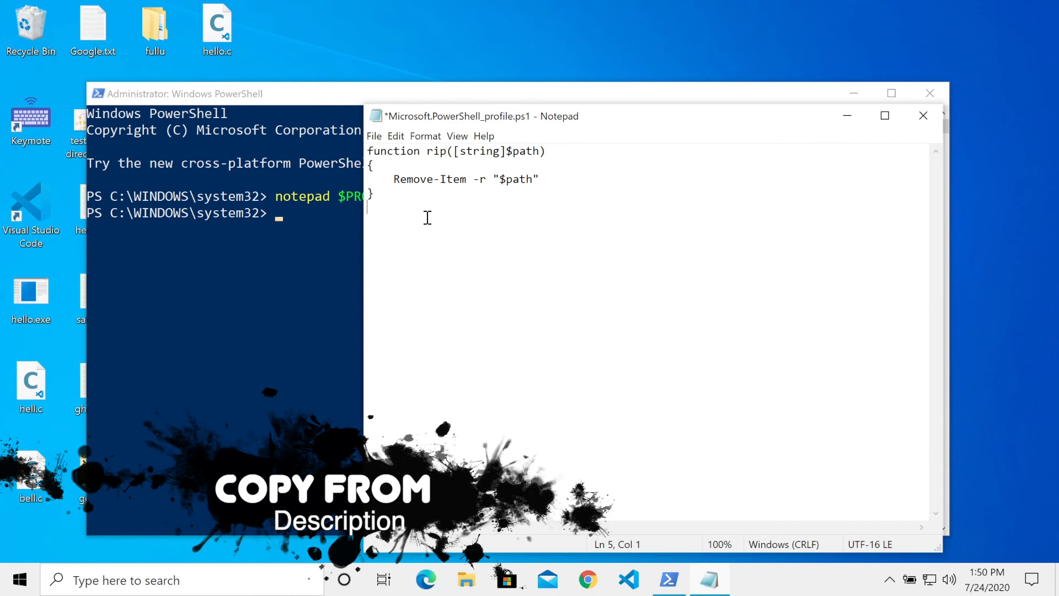
pyautogui.press('ctrl+a')
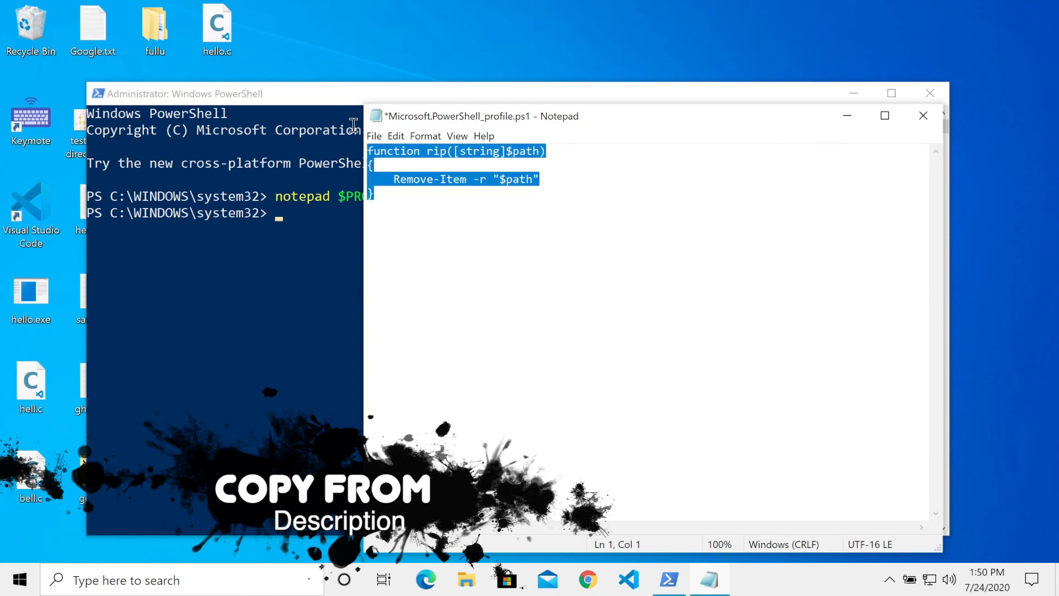
pyautogui.click(433, 213)
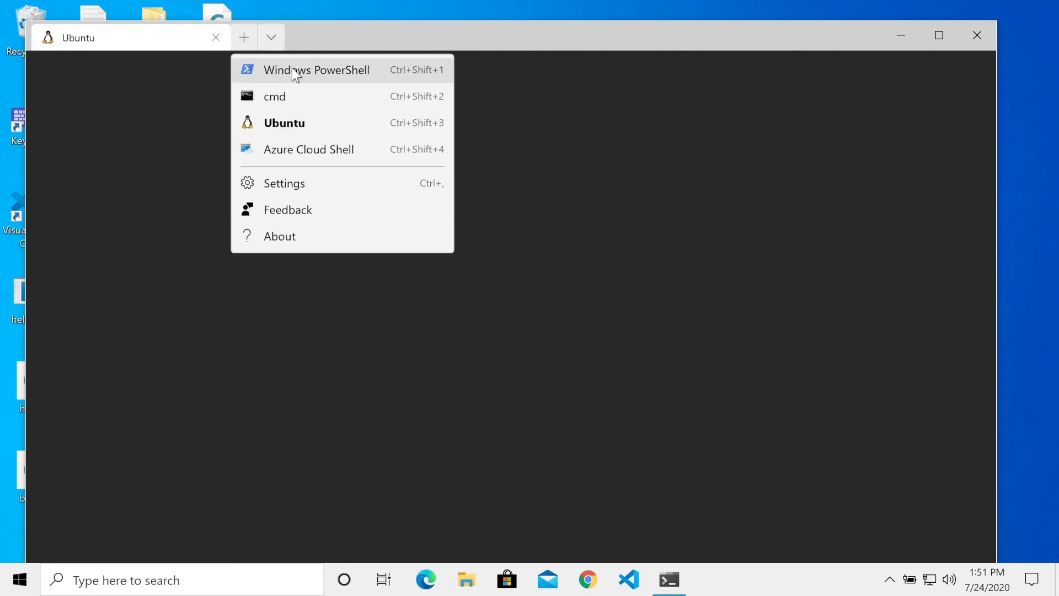
# Start a new Windows PowerShell tab and change directory to .\Desktop\.
pyautogui.click(317, 70)
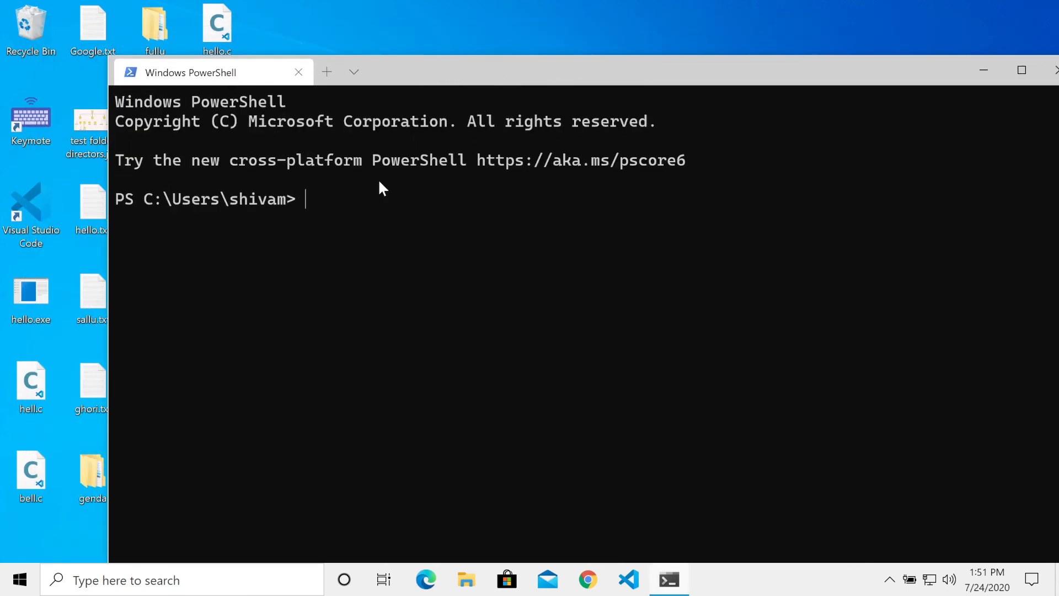
pyautogui.write('cd Desk')
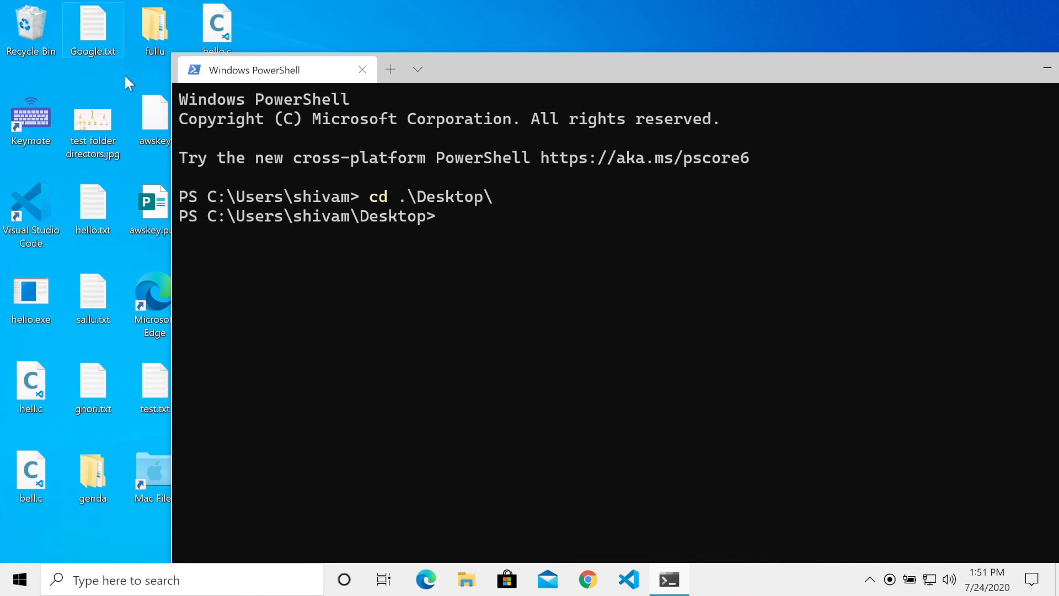
pyautogui.moveTo(497, 234)
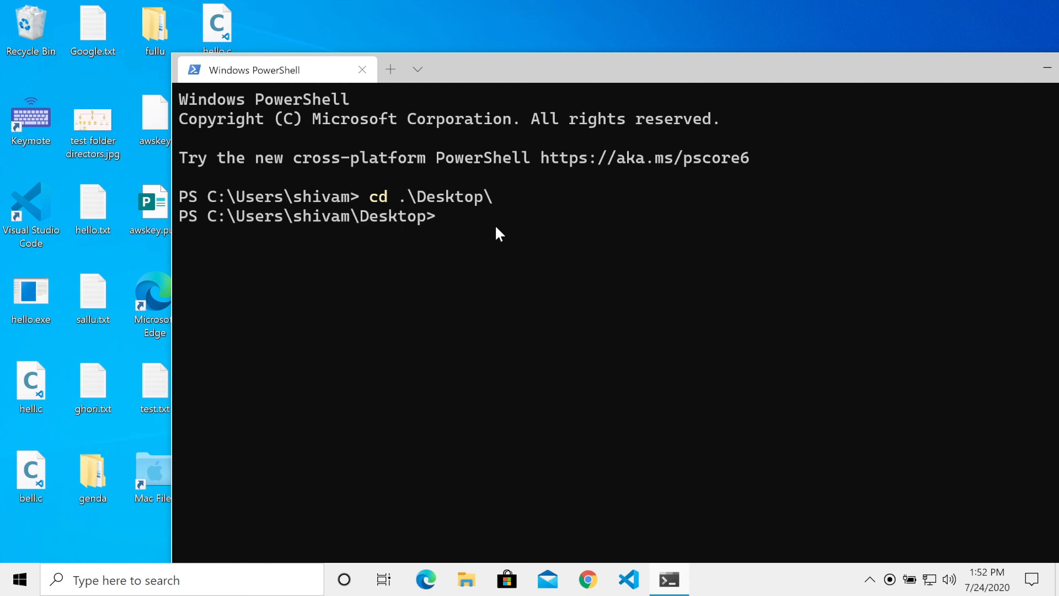
# Run rip .\fullu\ to delete the fullu folder without error.
pyautogui.write('rm')
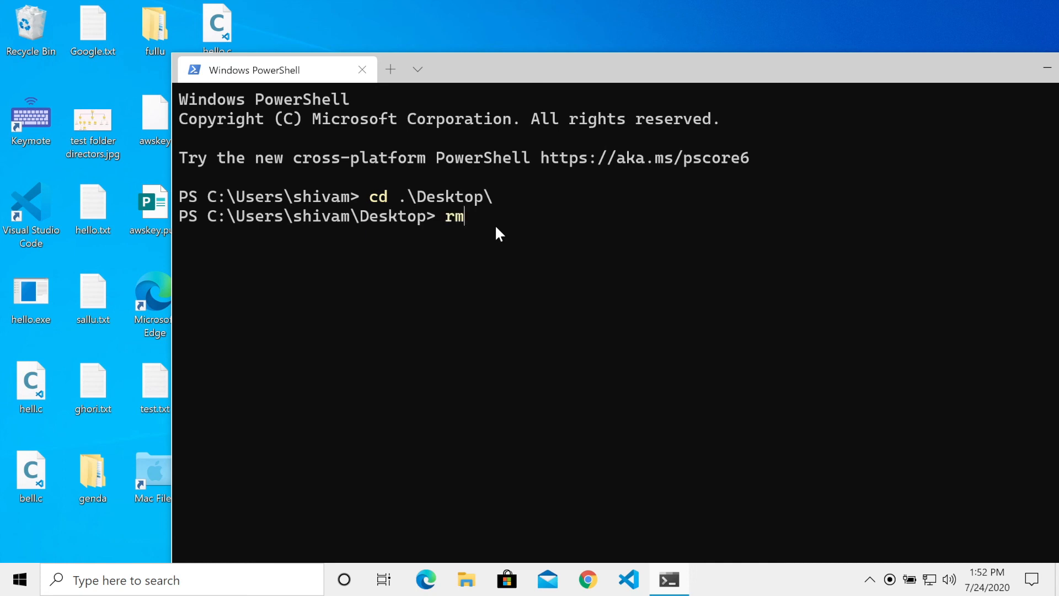
pyautogui.write('rd')
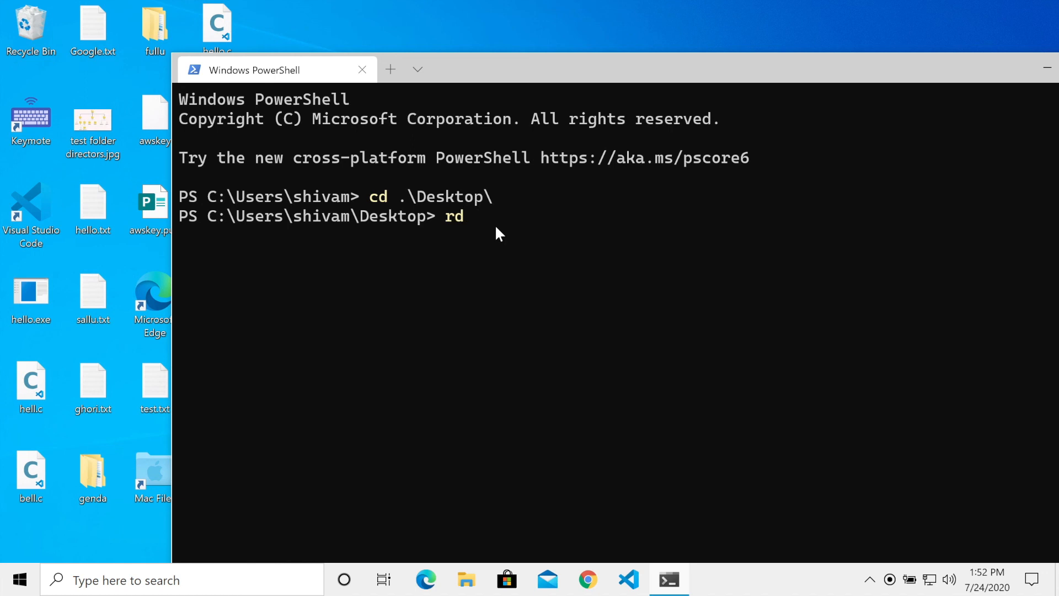
pyautogui.write('-r')
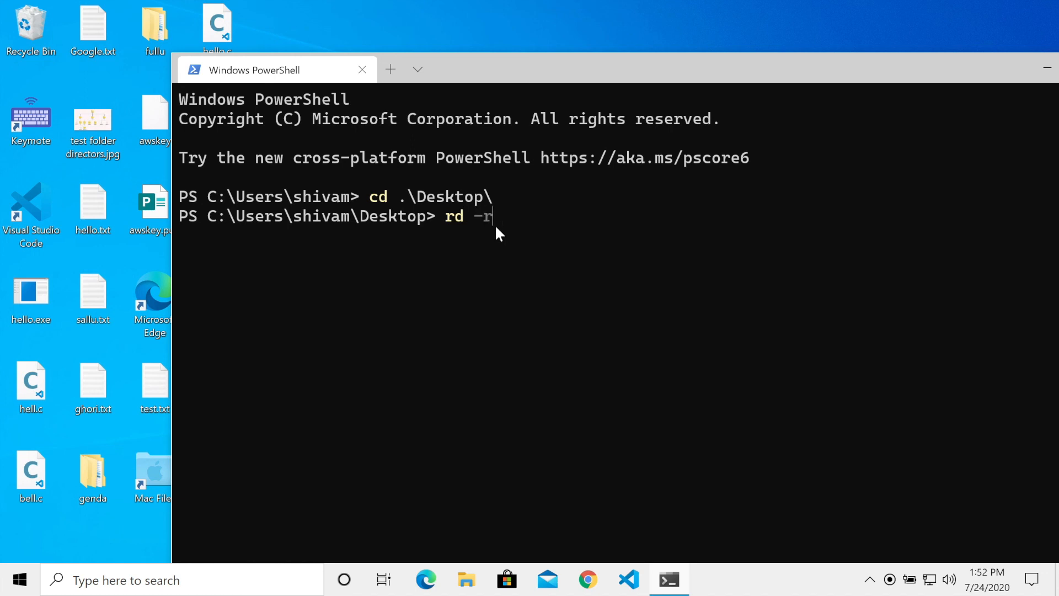
pyautogui.press('Backspace')
pyautogui.write('rip .\\fullu\\')
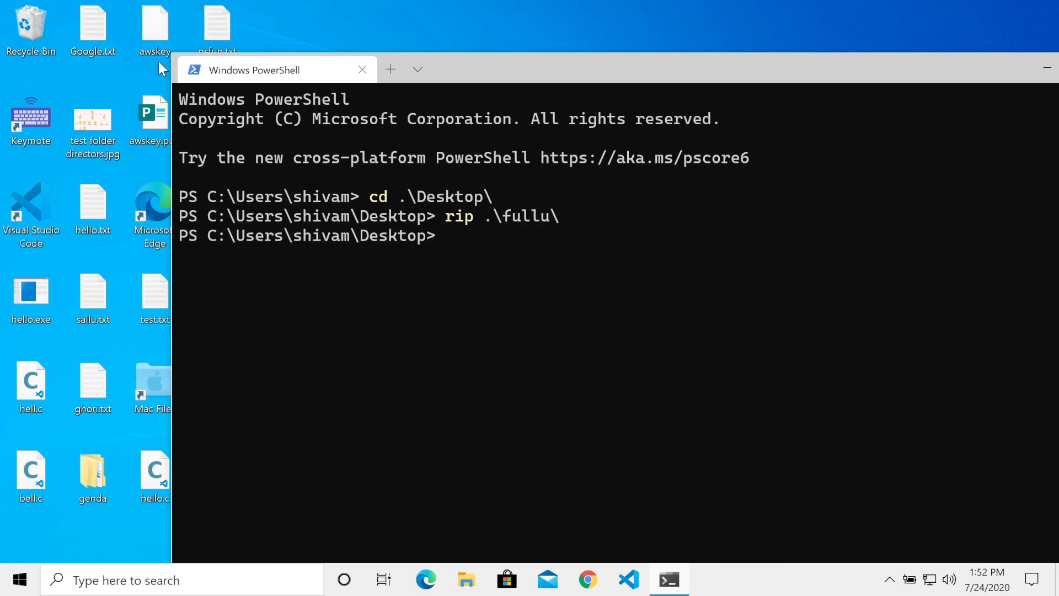
pyautogui.moveTo(658, 312)
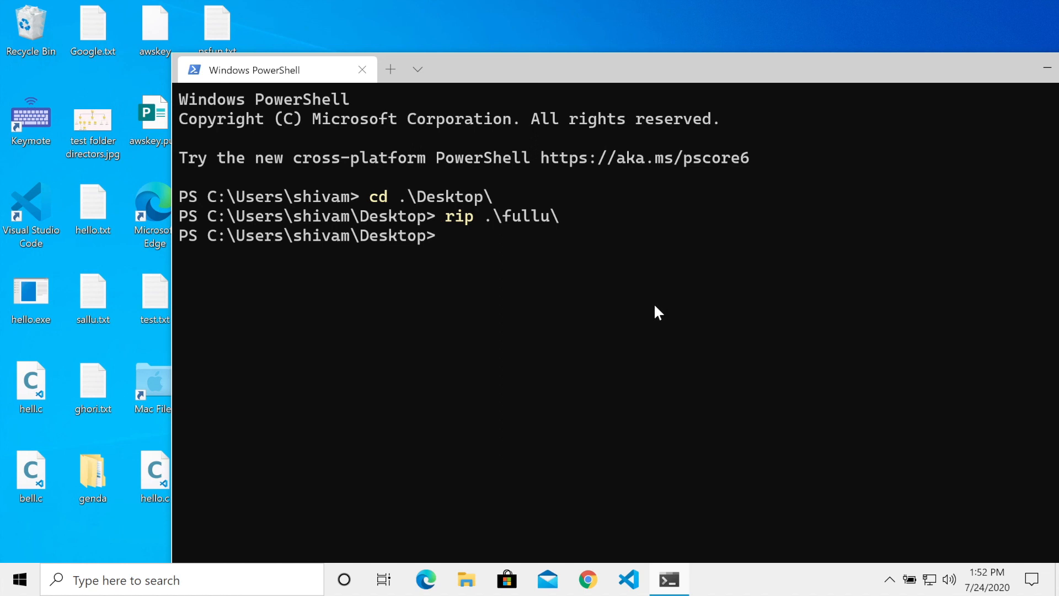